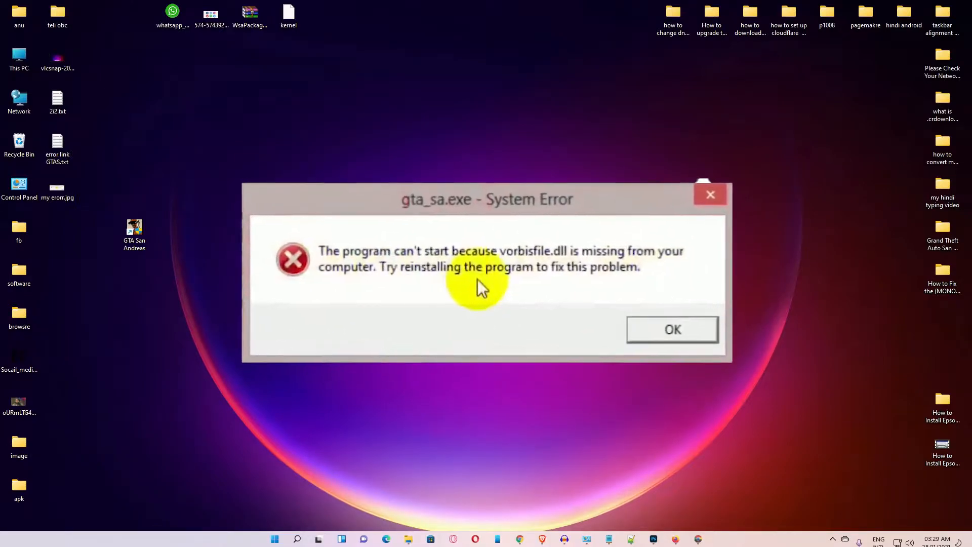
Step: Dismiss the gta_sa.exe System Error about the missing vorbisfile.dll
left_click(671, 329)
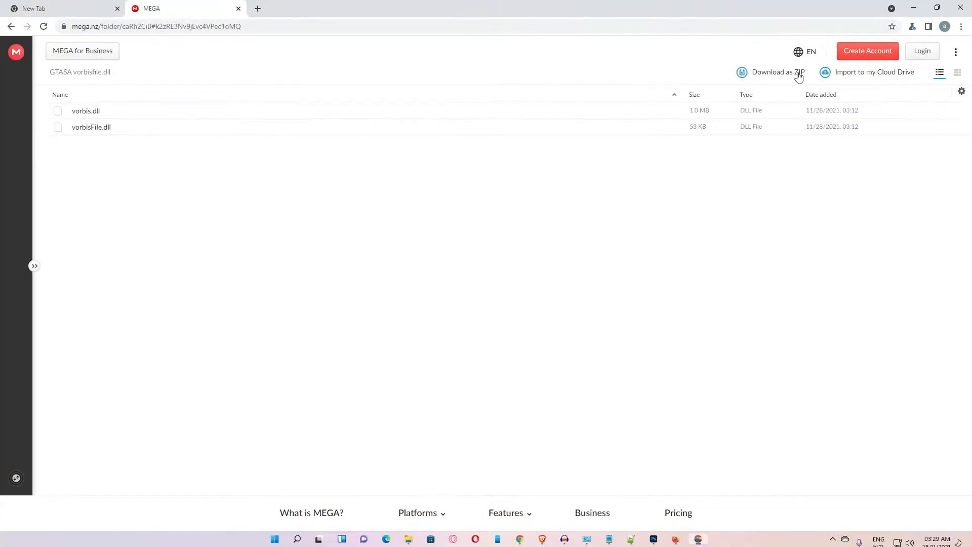
Step: Download vorbis.dll and vorbisFile.dll from MEGA as Archive-7aca.zip and close the Downloads window
left_click(777, 72)
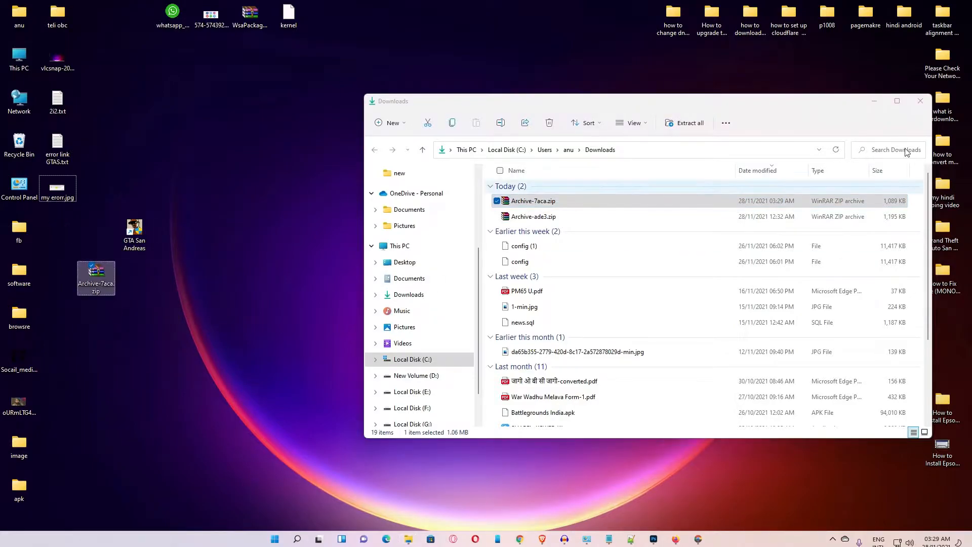
left_click(920, 101)
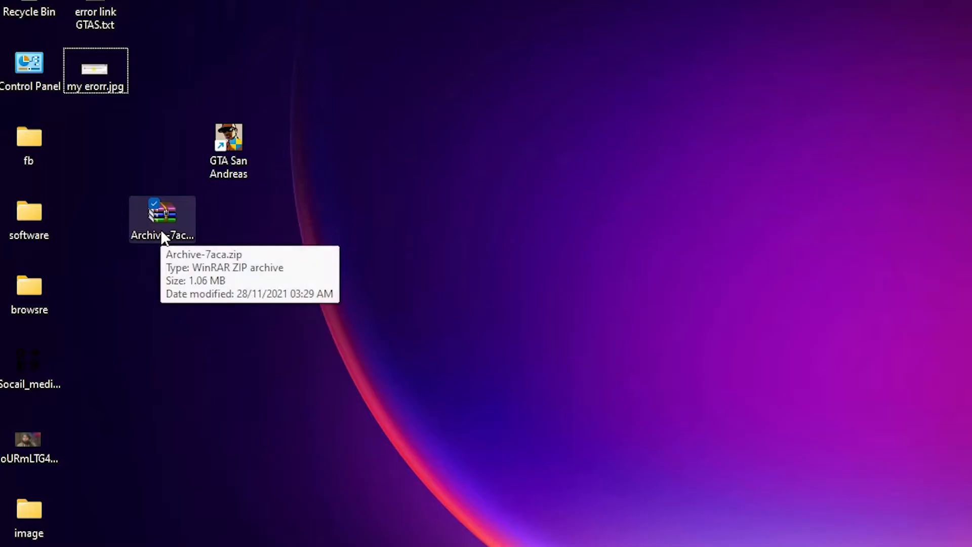
Step: Extract Archive-7aca.zip with WinRAR into Desktop\Archive-7aca
right_click(162, 217)
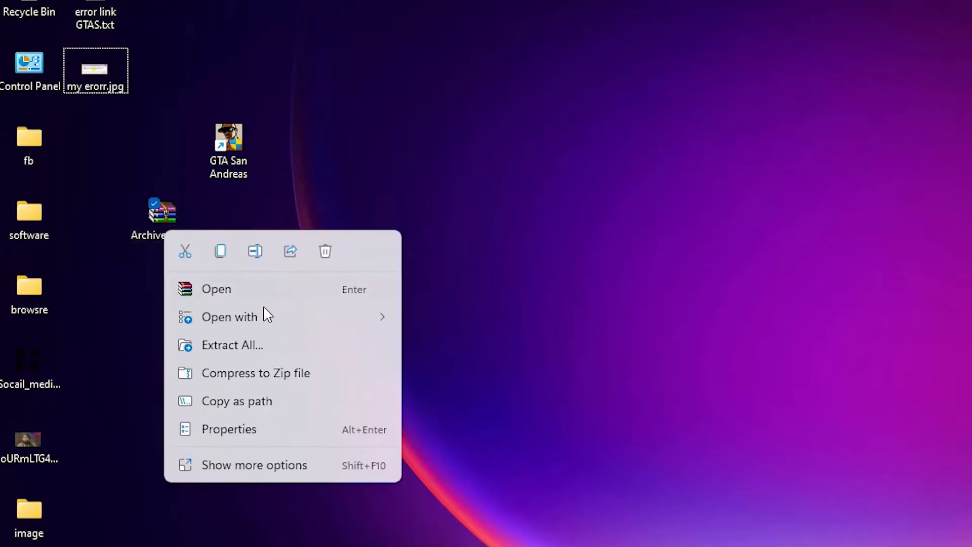
left_click(254, 464)
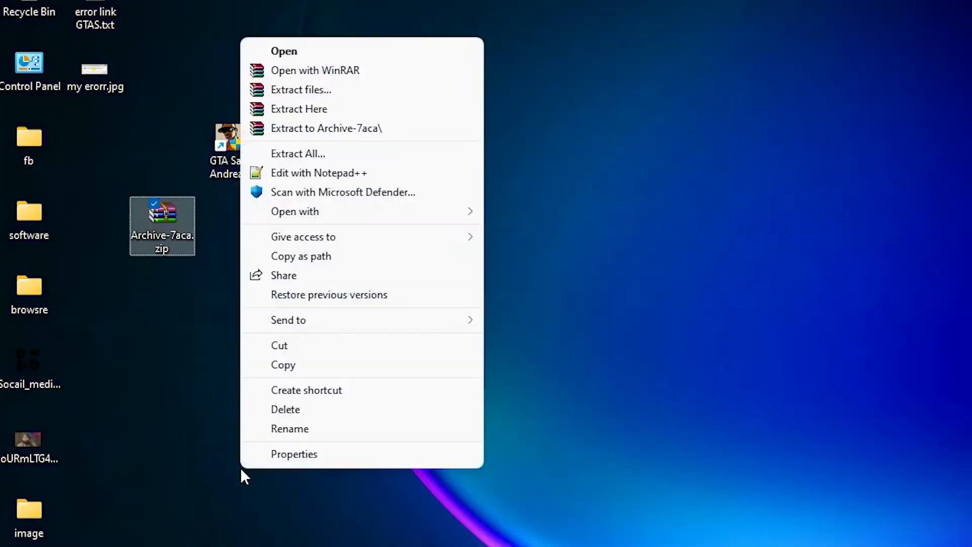
mouse_move(301, 89)
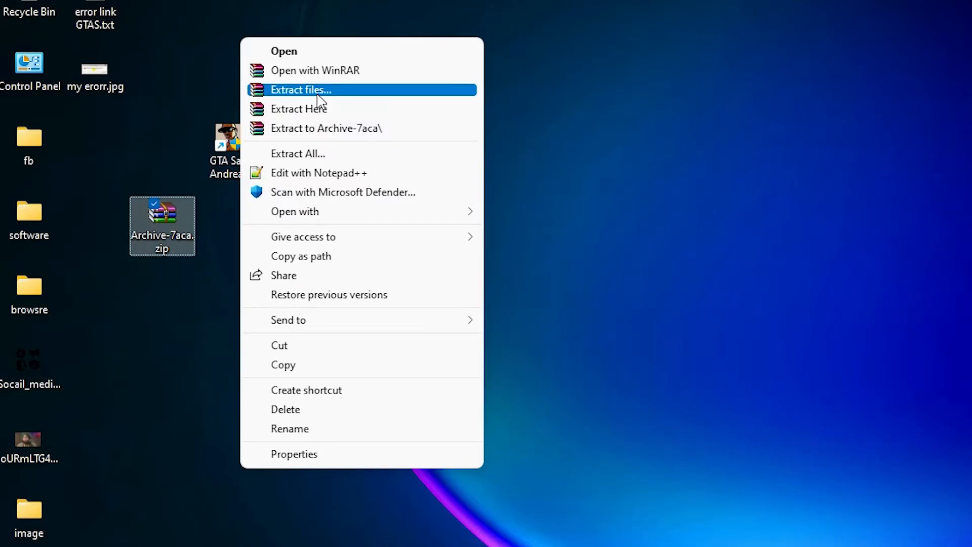
left_click(300, 89)
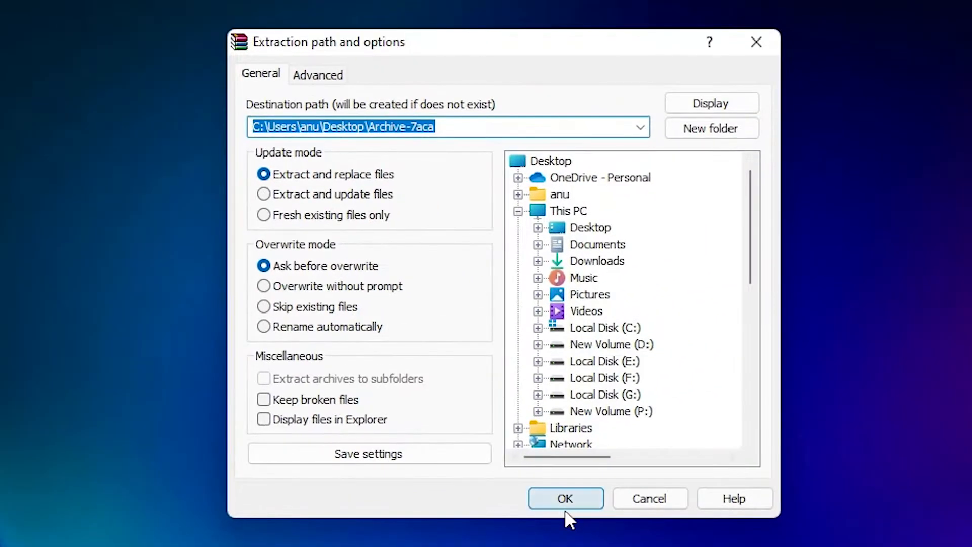
left_click(564, 497)
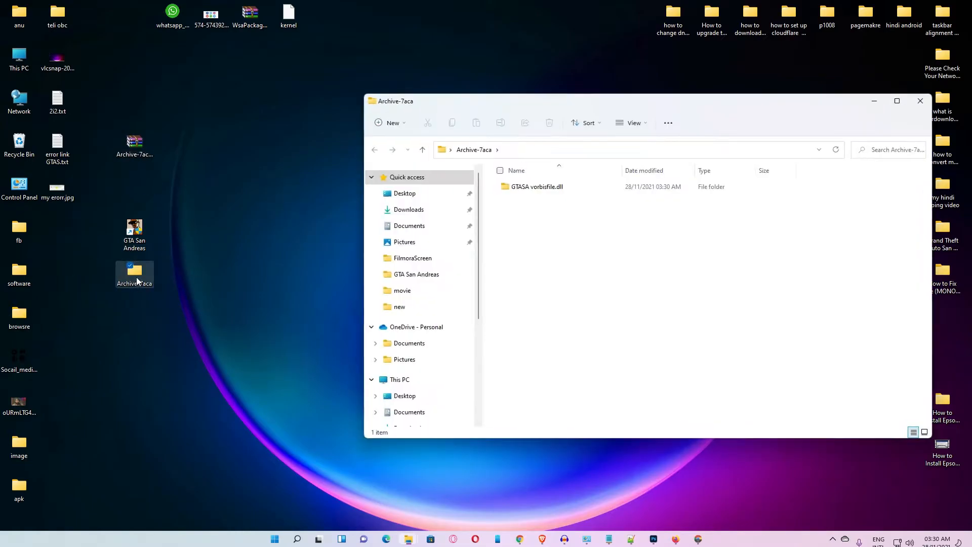
Step: Copy vorbis.dll and vorbisFile.dll from the GTASA vorbisfile.dll folder, then tidy the desktop
left_click(896, 100)
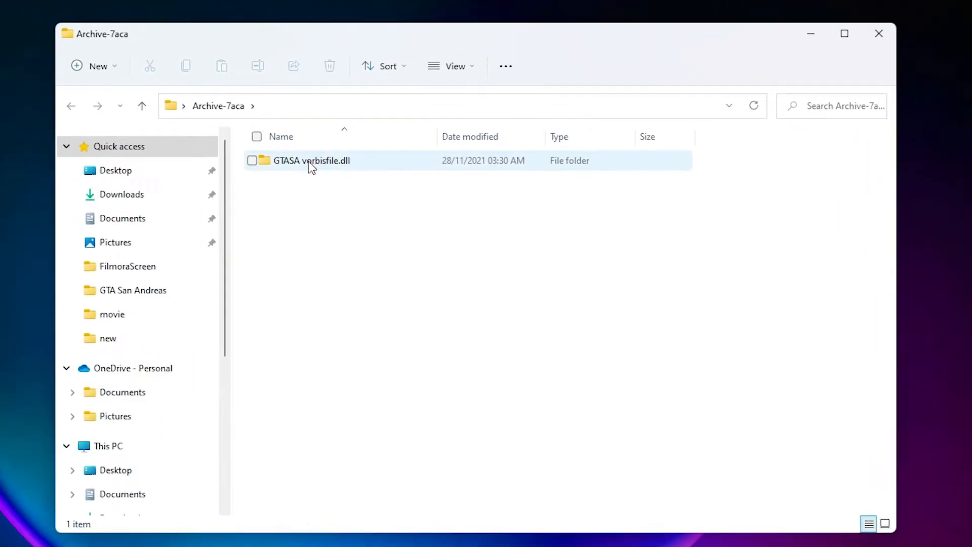
double_click(310, 161)
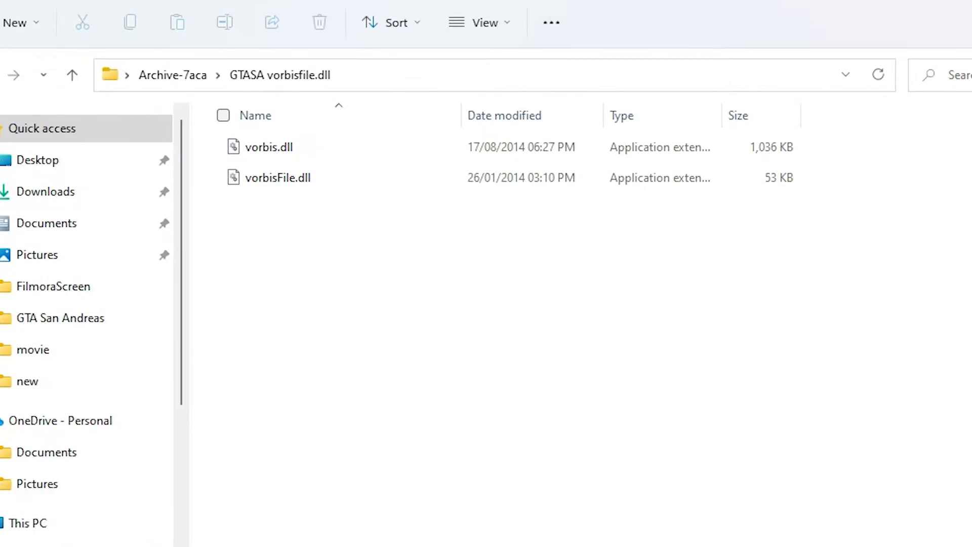
key("ctrl+a")
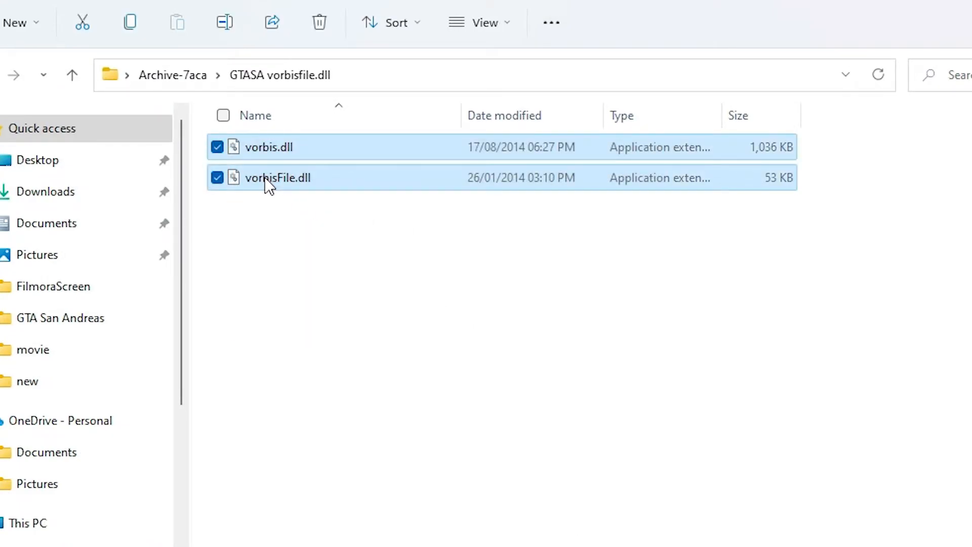
right_click(277, 178)
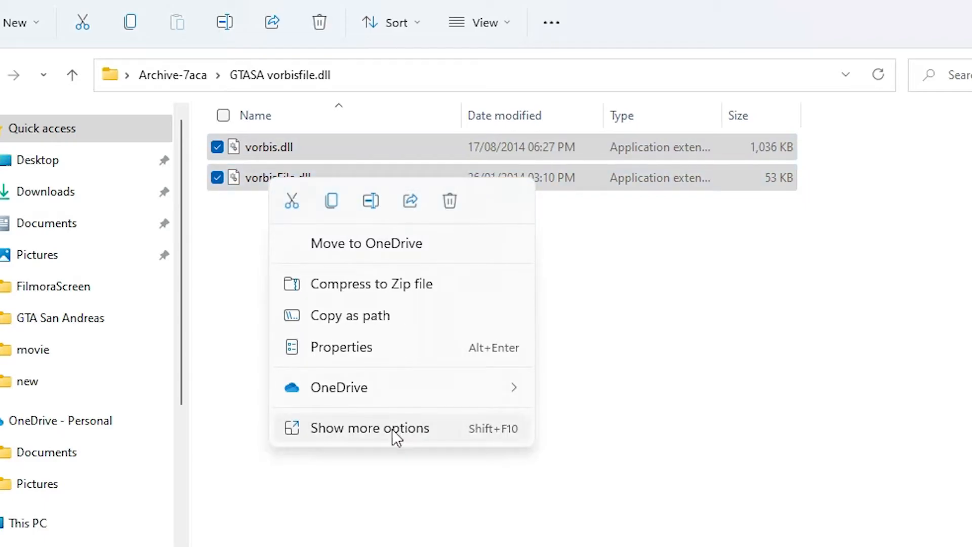
left_click(370, 428)
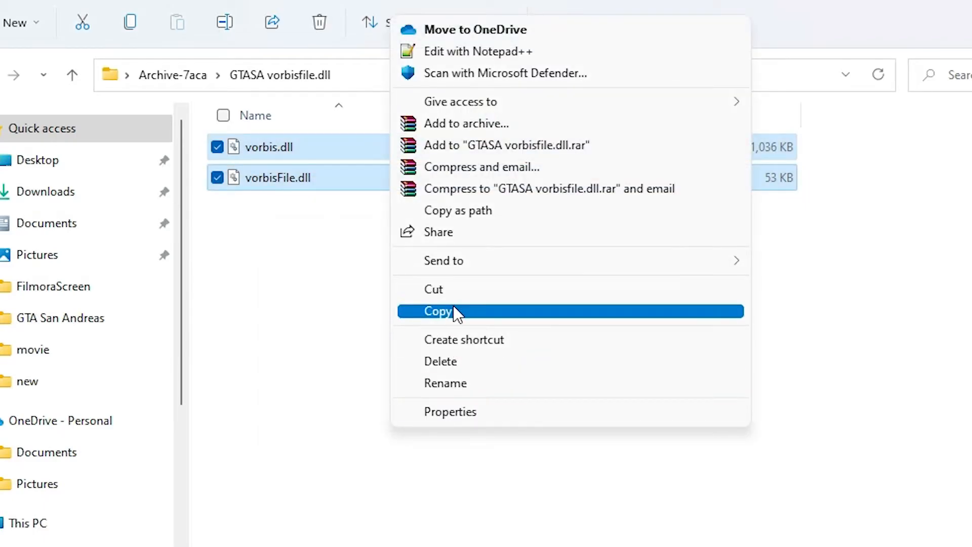
left_click(437, 310)
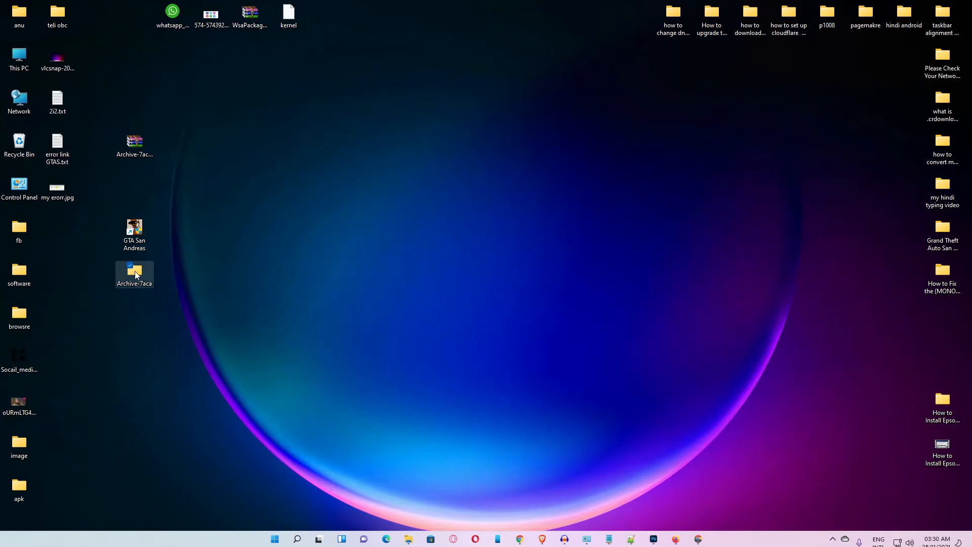
left_click_drag(134, 274, 96, 317)
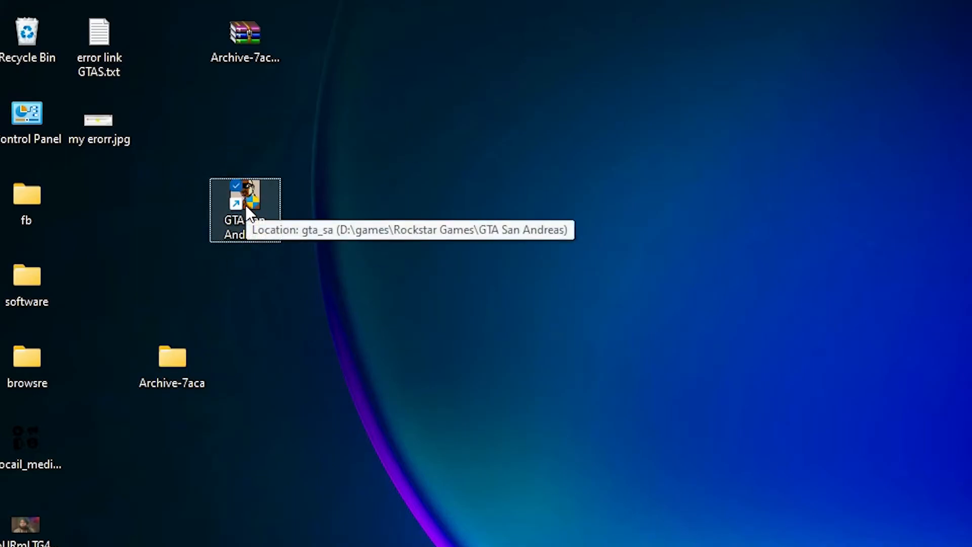
Step: Open D:\games\Rockstar Games\GTA San Andreas through the shortcut's file location
right_click(246, 201)
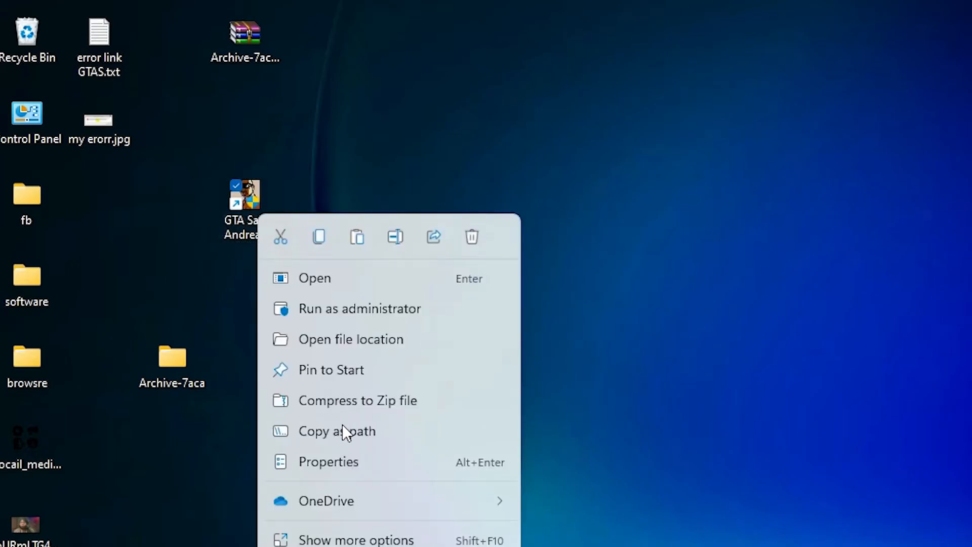
mouse_move(396, 348)
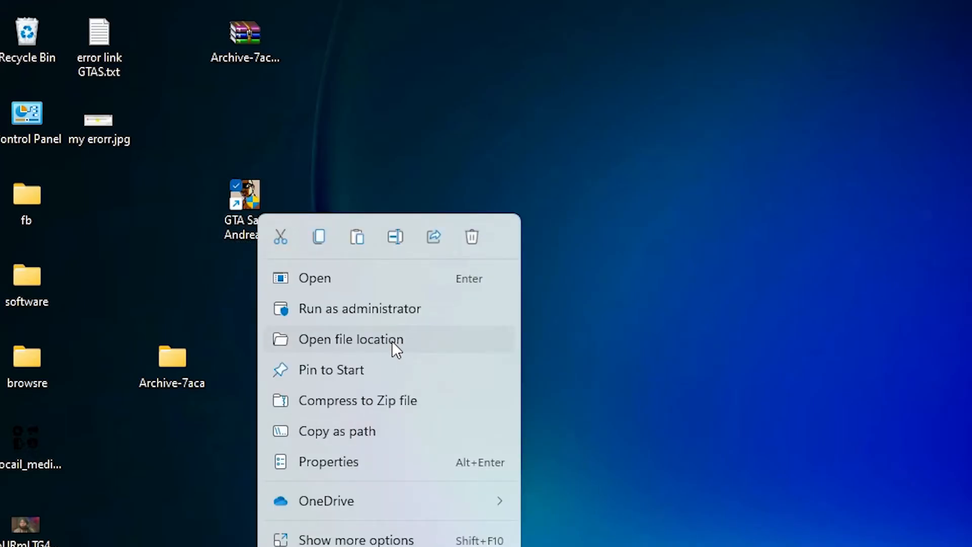
left_click(349, 340)
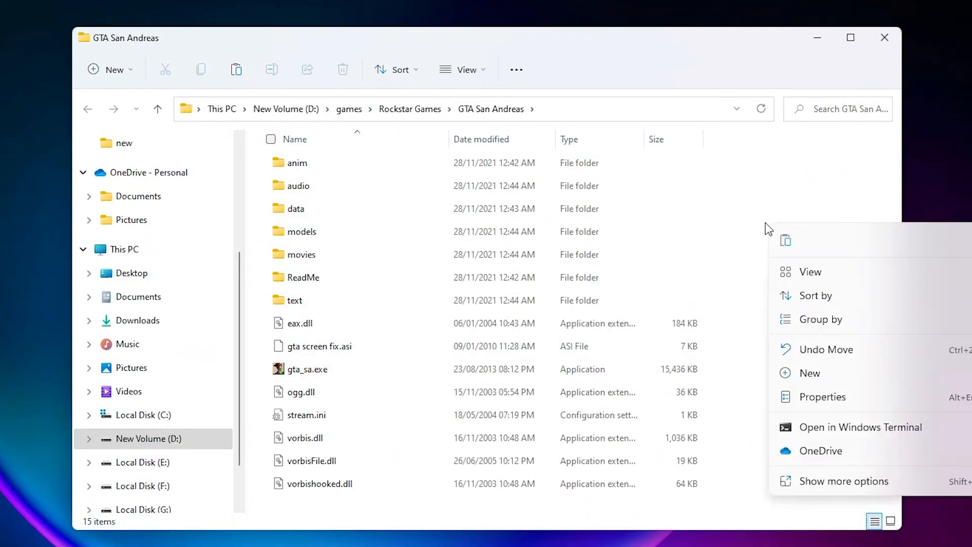
Step: Paste both DLLs into the game folder, replacing existing files, and launch GTA San Andreas
left_click(843, 481)
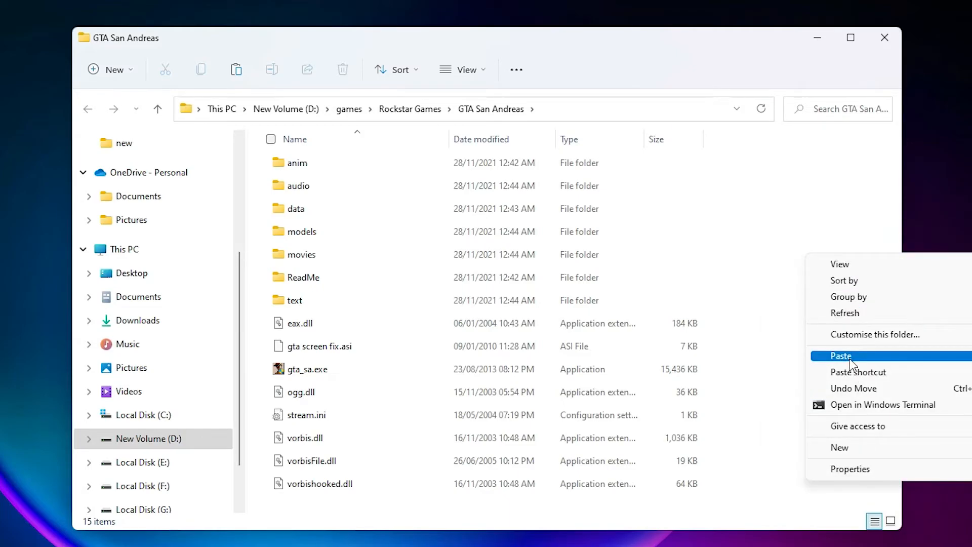
left_click(840, 355)
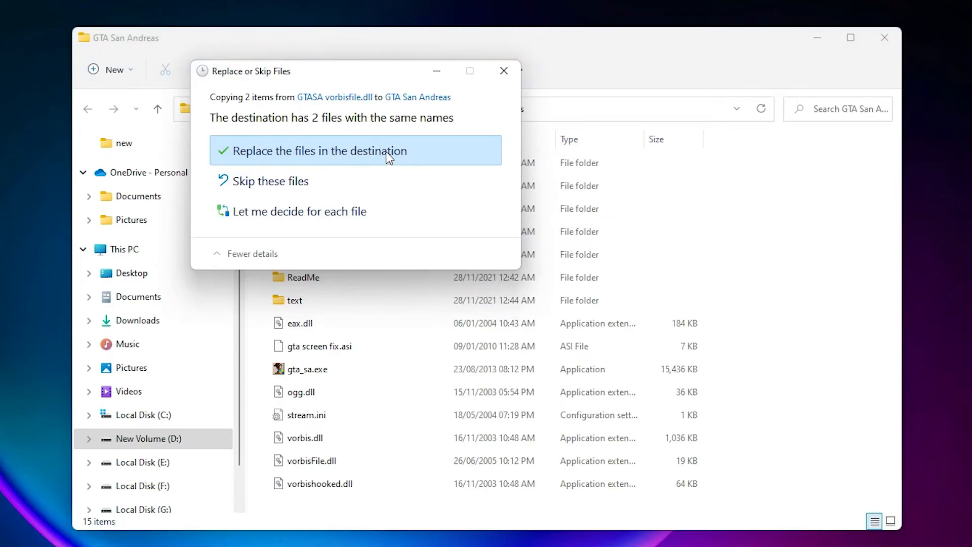
left_click(318, 150)
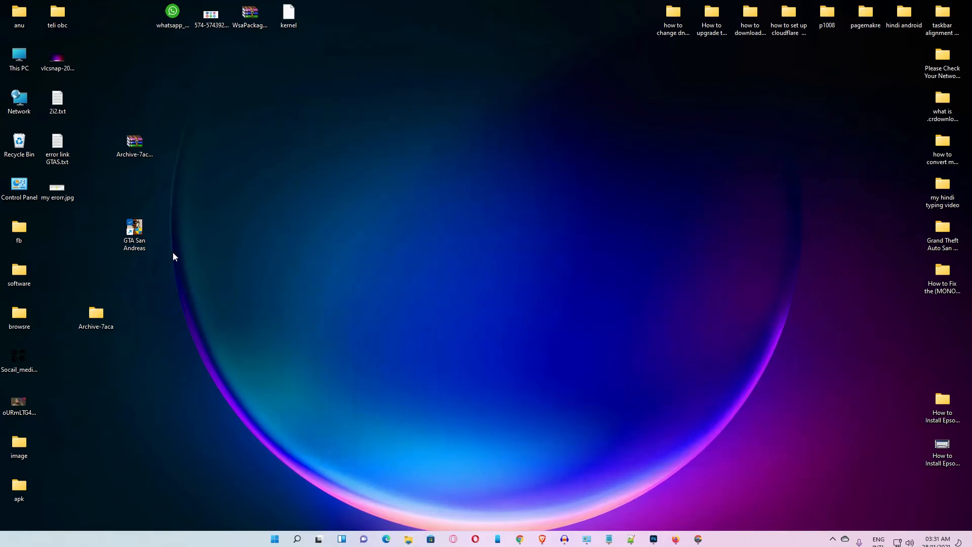
mouse_move(136, 273)
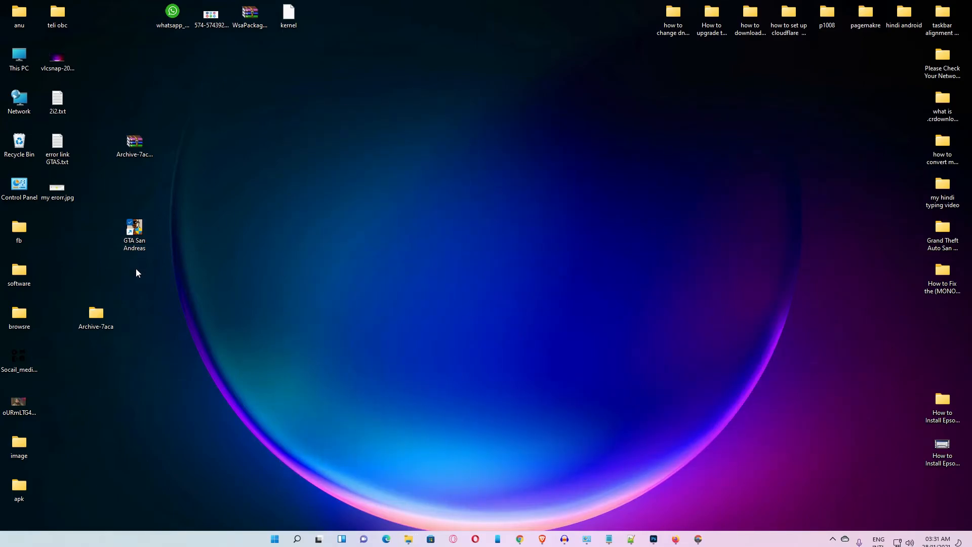
left_click(134, 229)
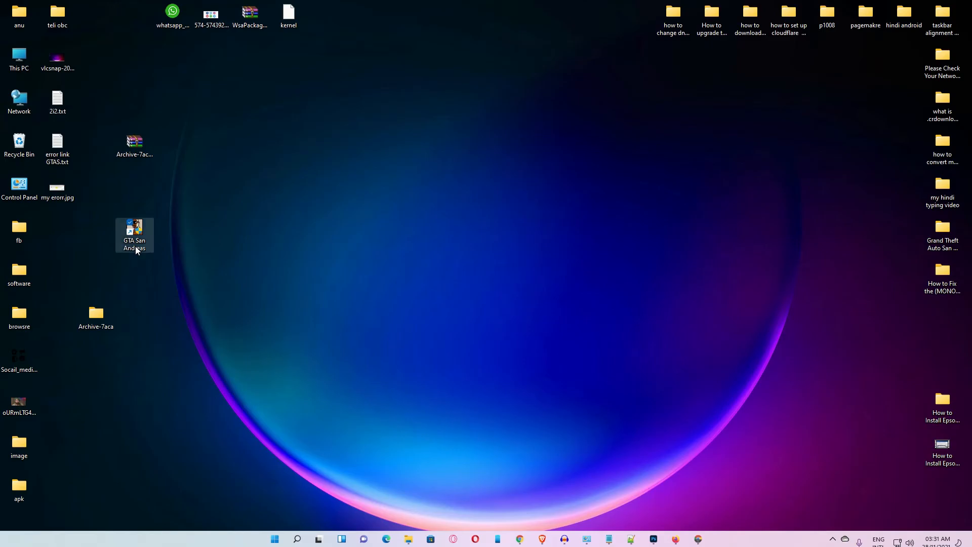
double_click(133, 235)
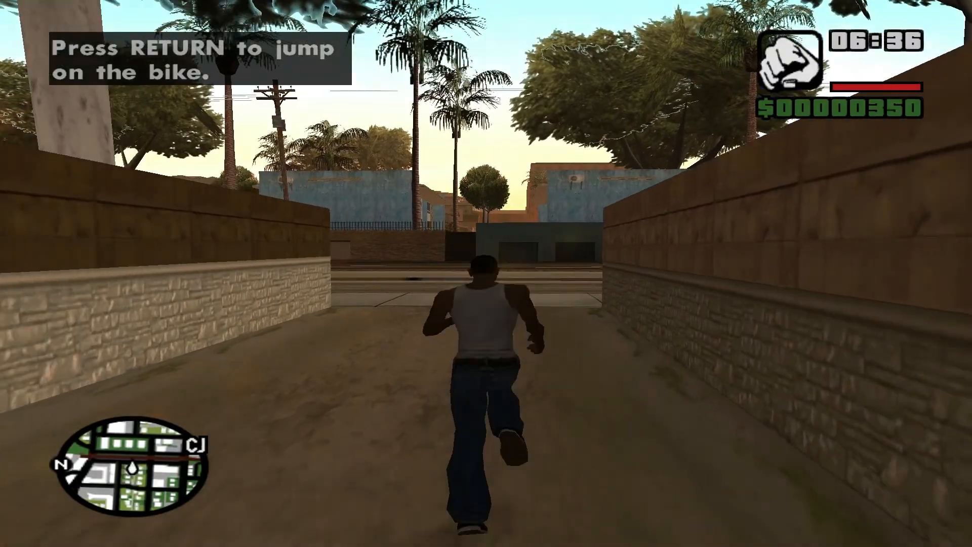